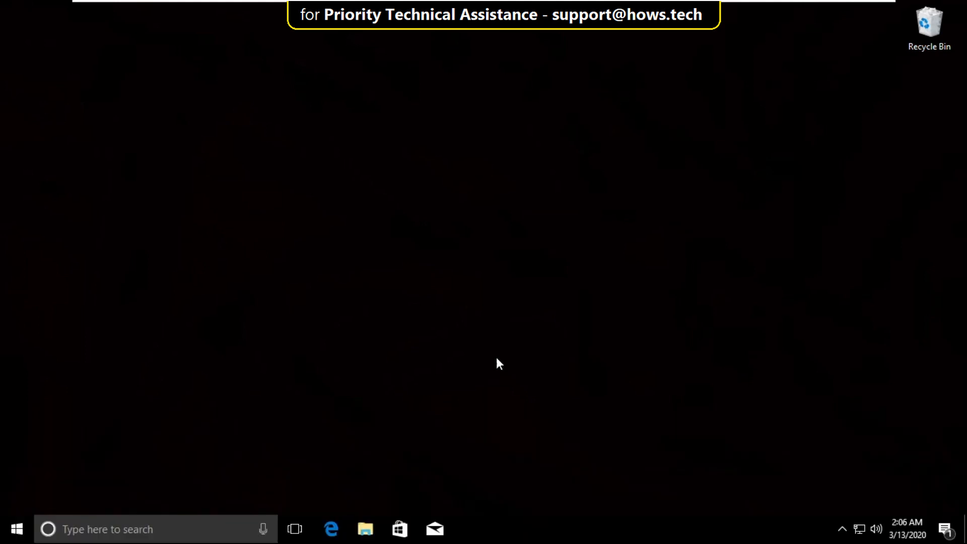
Step: Search the Start menu for 'device' to find Device Manager
left_click(16, 528)
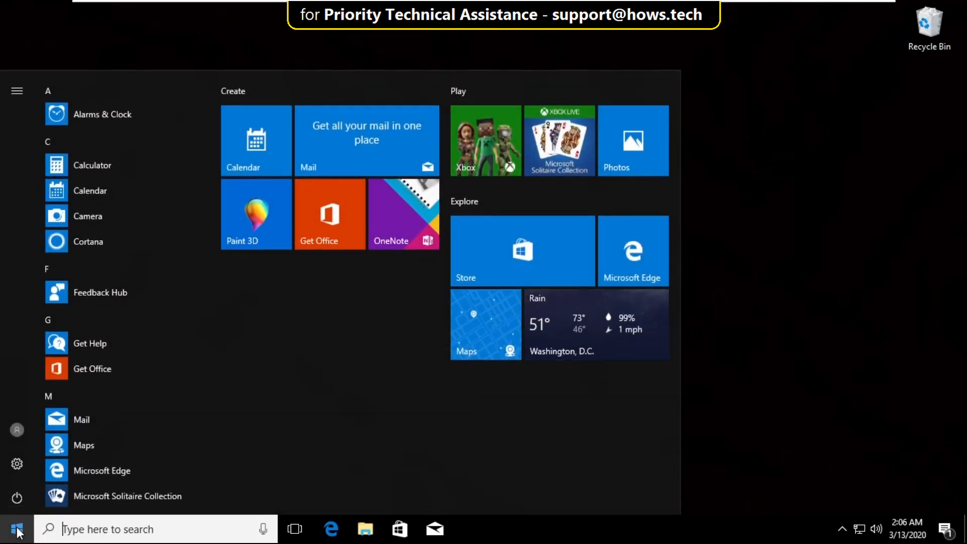
type("device")
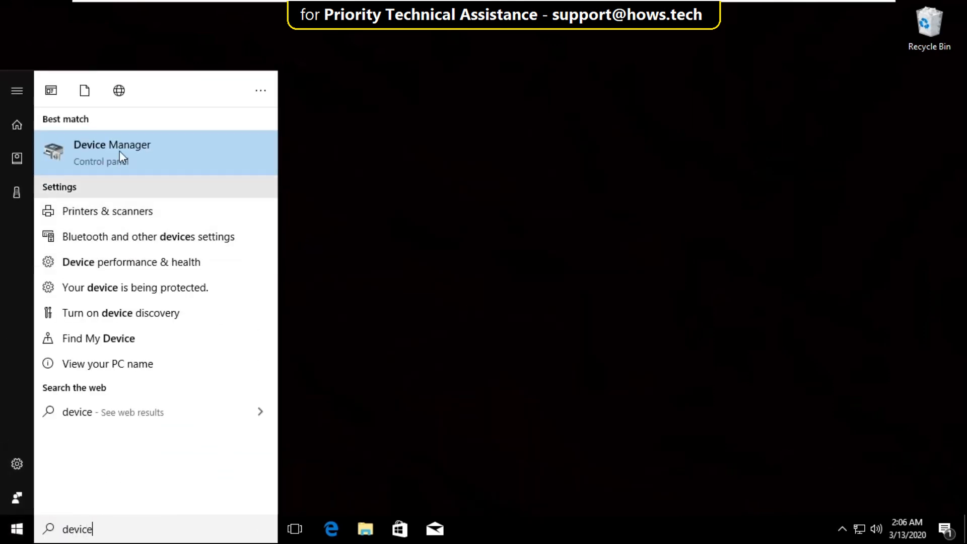
Step: Open Device Manager maximized and disable the VMware SVGA 3D display adapter
left_click(112, 152)
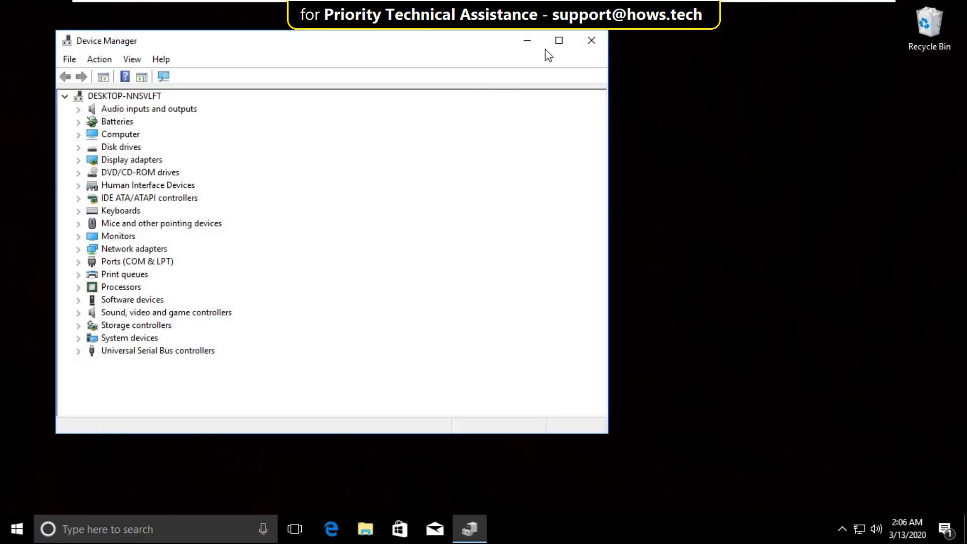
left_click(558, 40)
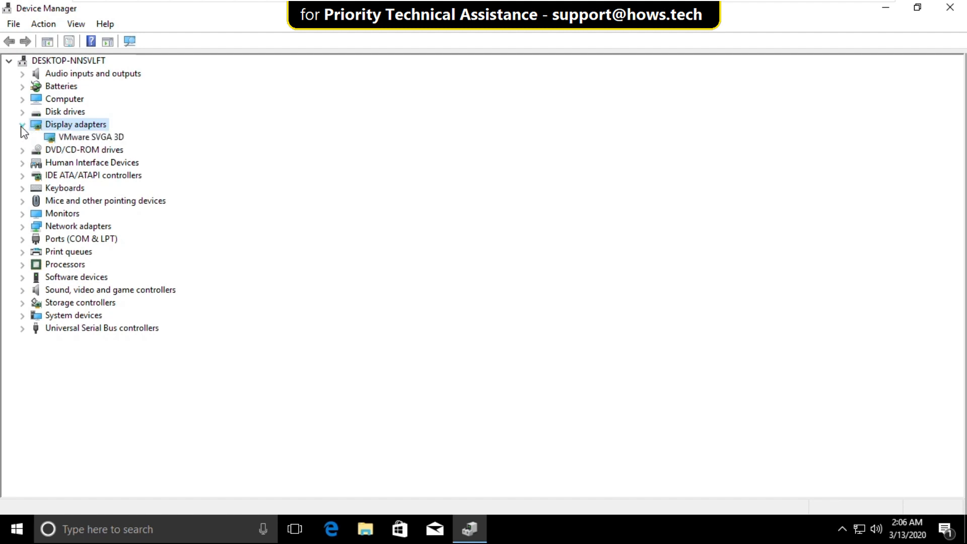
right_click(90, 137)
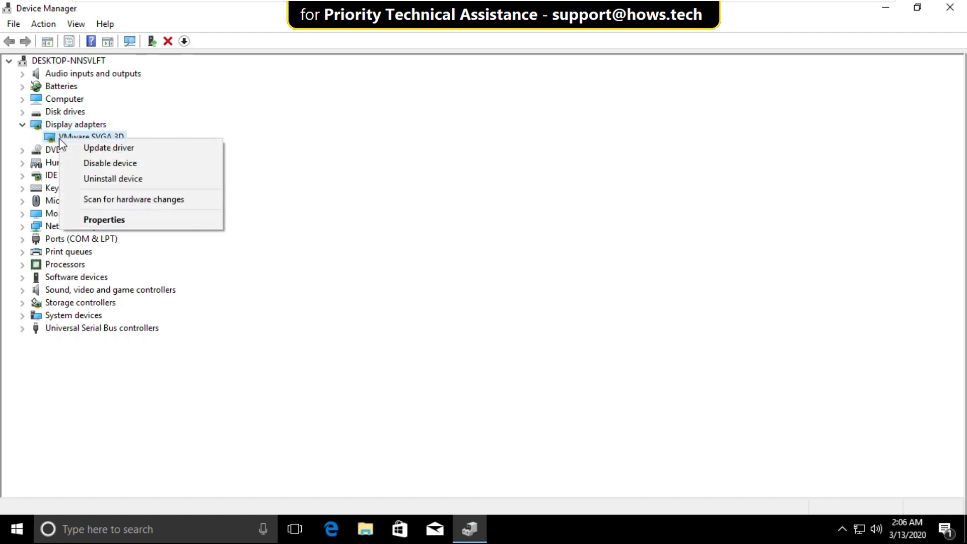
left_click(109, 162)
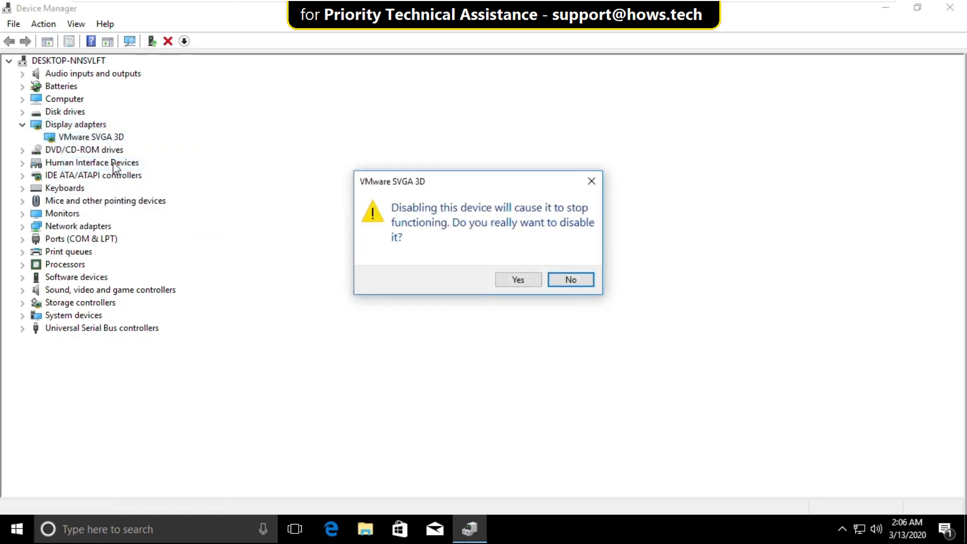
left_click(569, 279)
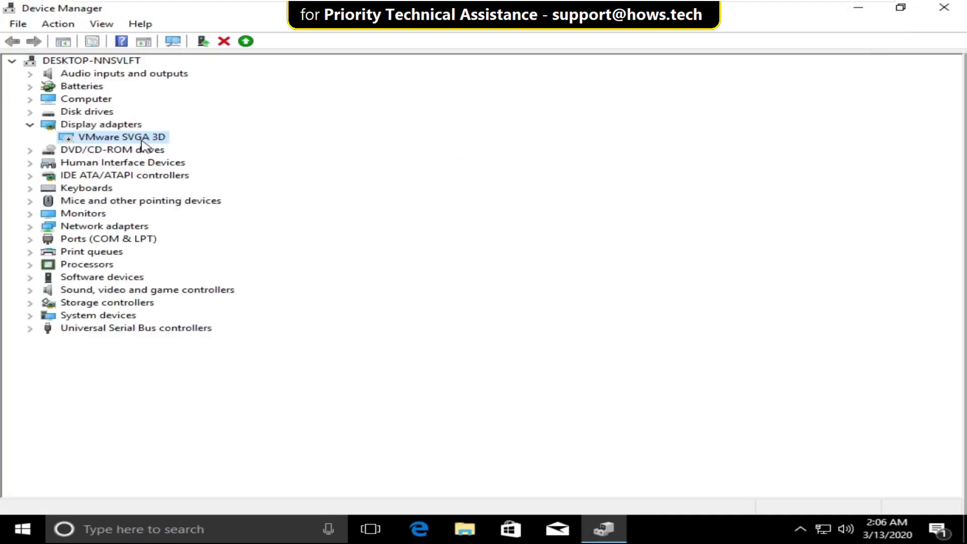
mouse_move(135, 142)
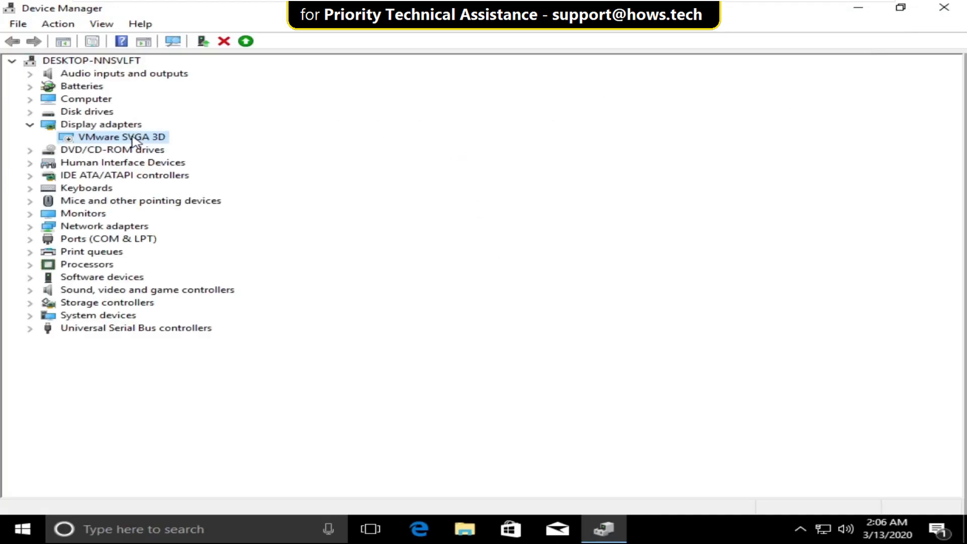
Step: Enable the disabled VMware SVGA 3D adapter again from its context menu
right_click(117, 137)
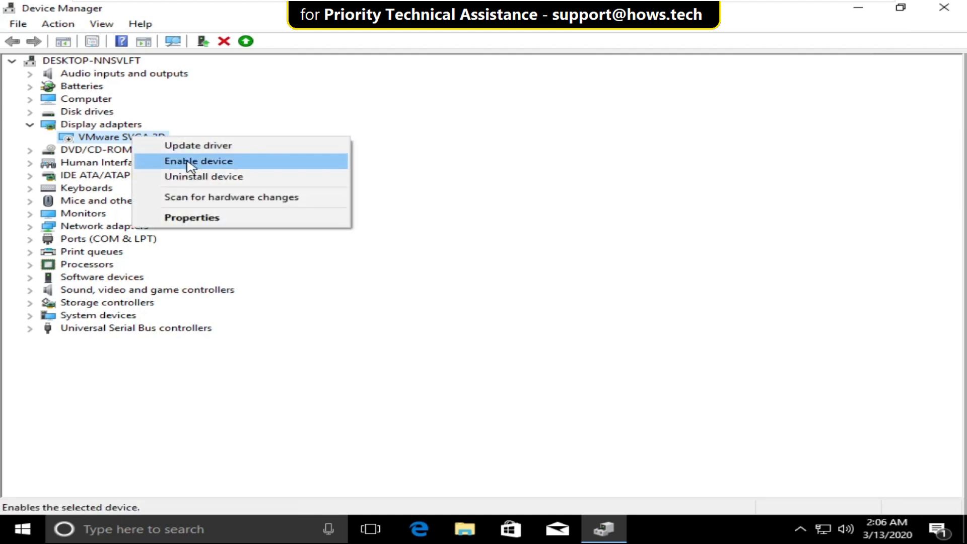
left_click(197, 162)
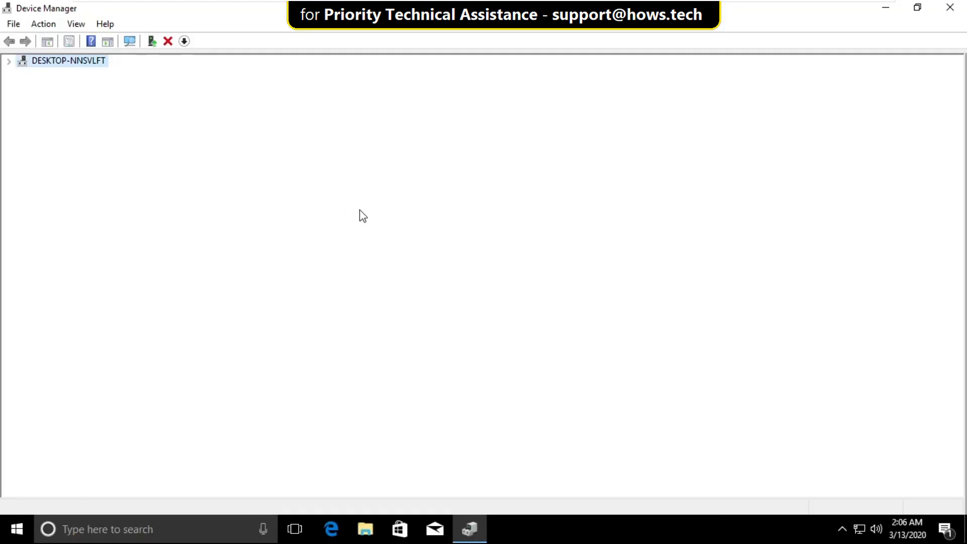
left_click(8, 61)
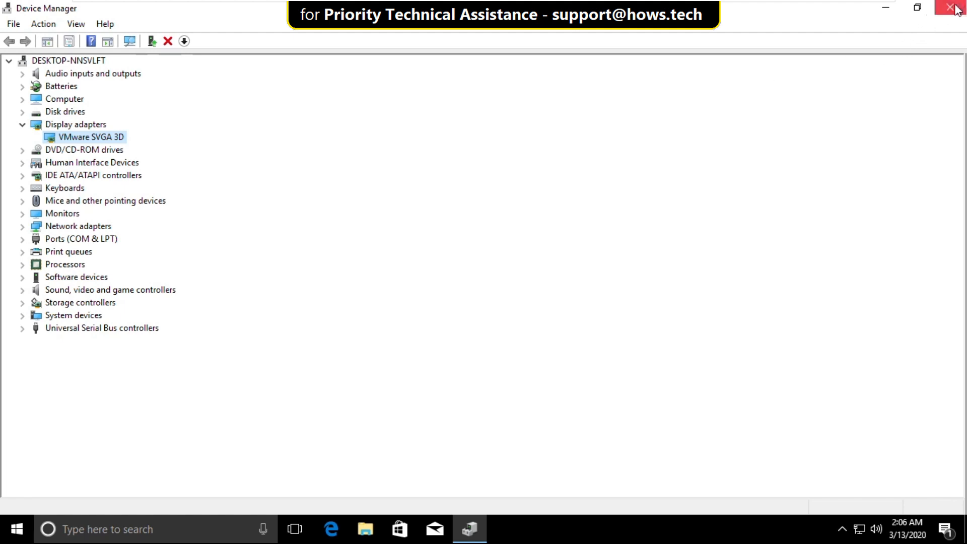
Step: Close Device Manager and run Command Prompt as administrator from a 'cmd' search
left_click(955, 8)
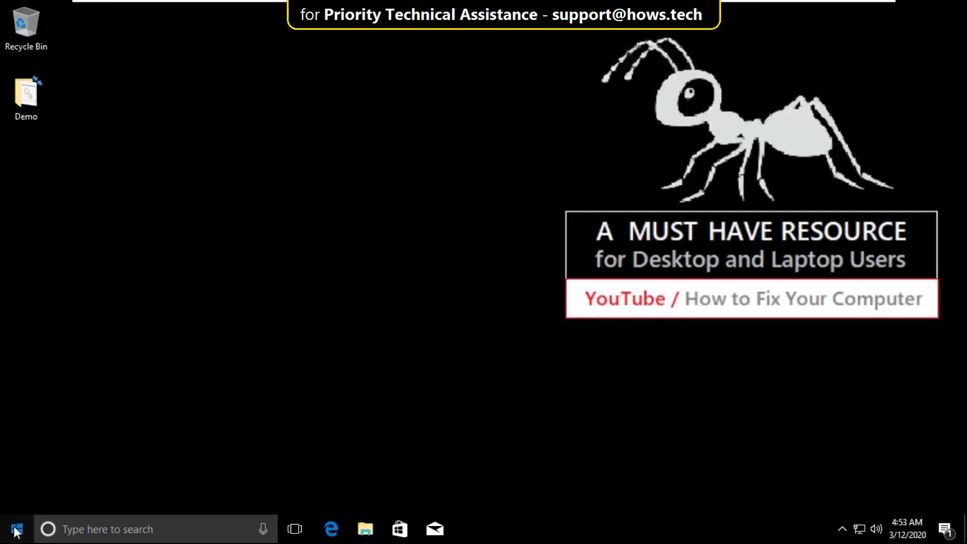
type("cmd")
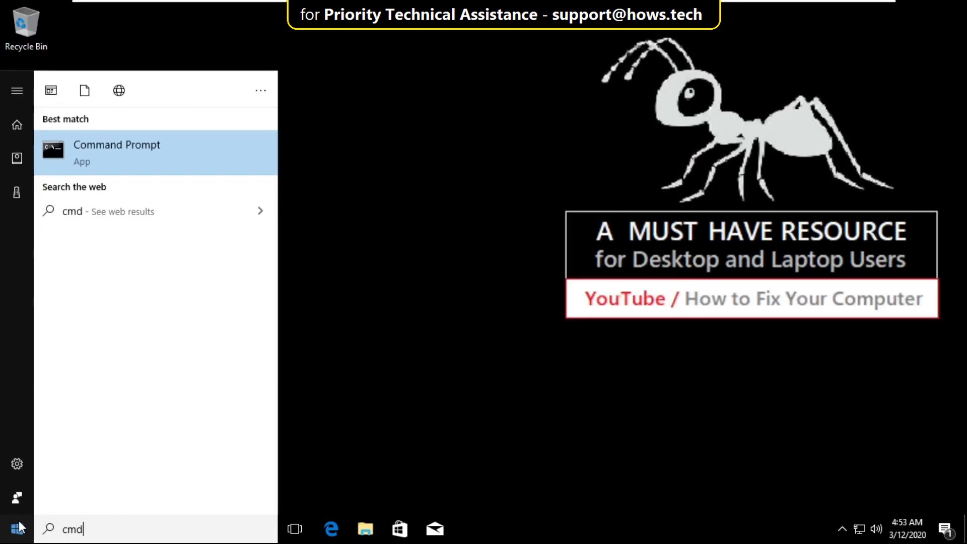
right_click(116, 144)
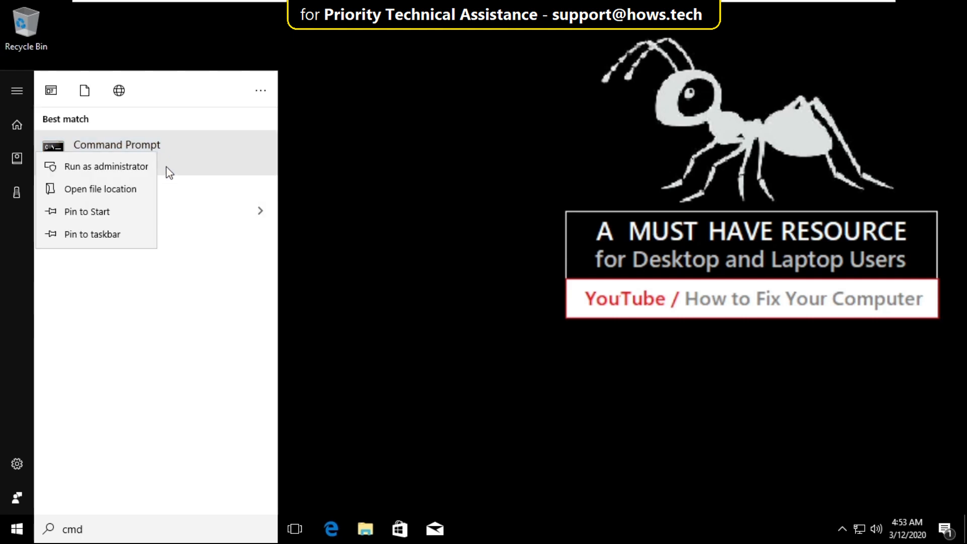
left_click(105, 166)
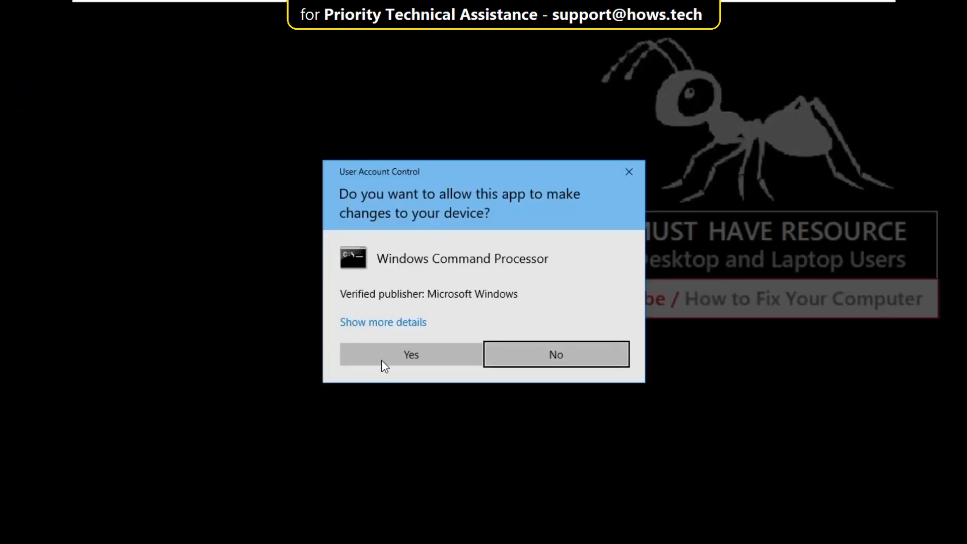
left_click(411, 354)
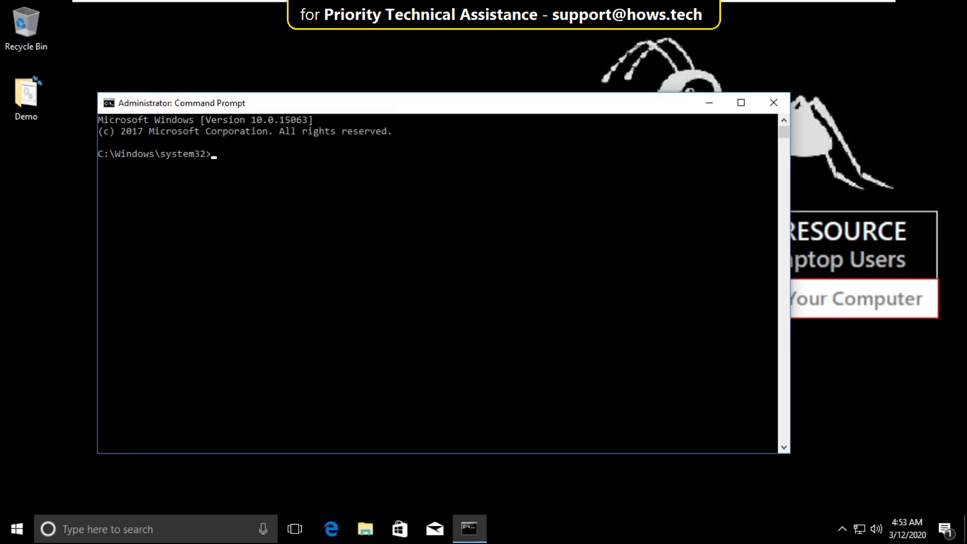
Step: Run 'sfc /scannow' in the admin console, then type 'exit' to close it
type("sfc")
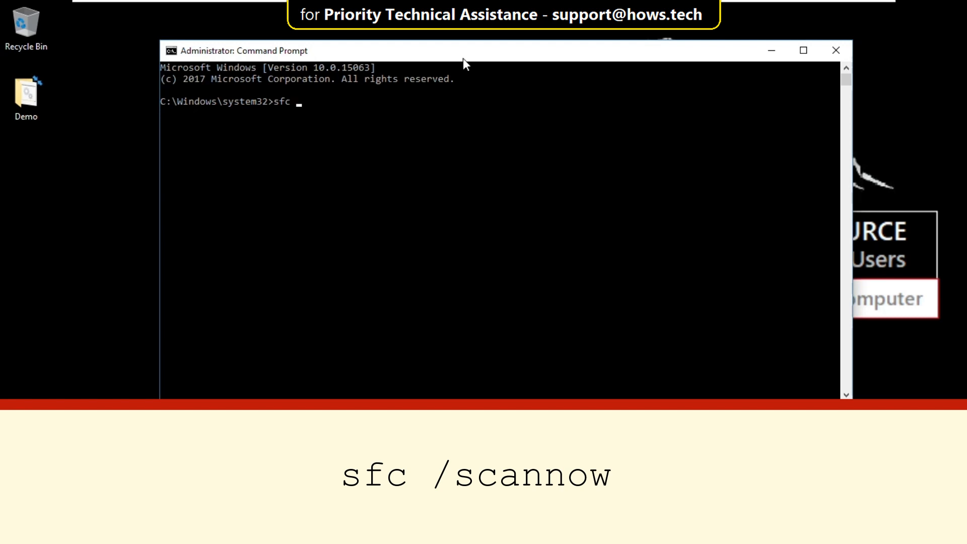
type("/scannow")
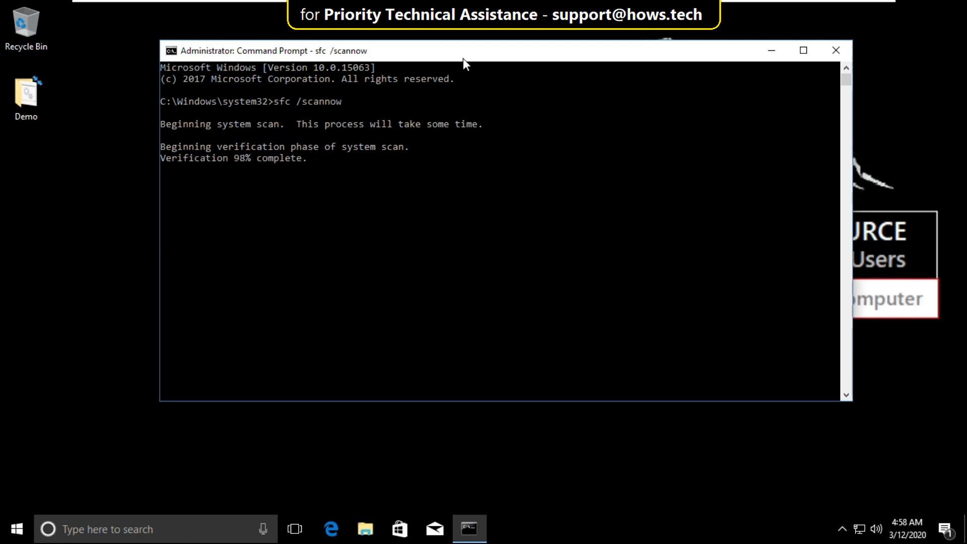
type("exit")
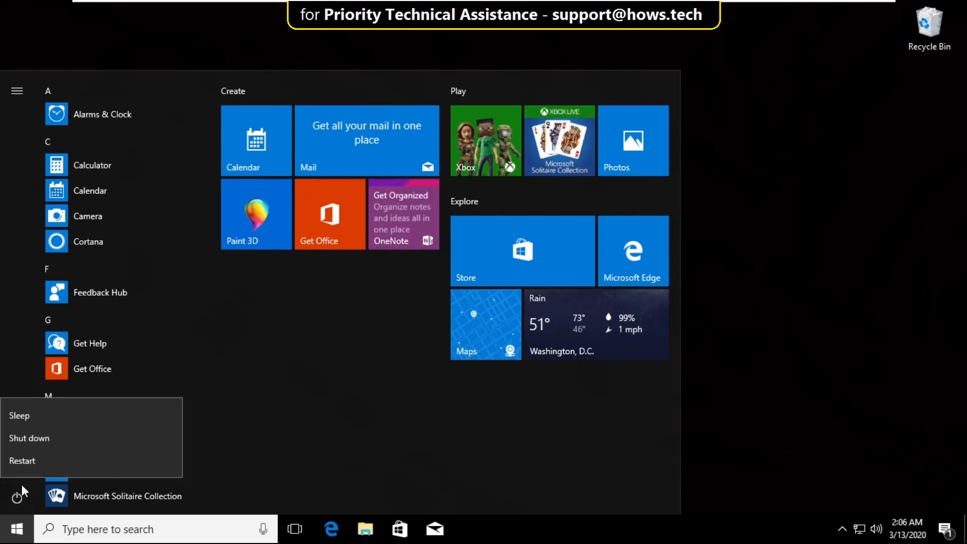
Step: Choose Restart from the Start menu's Power options
left_click(22, 460)
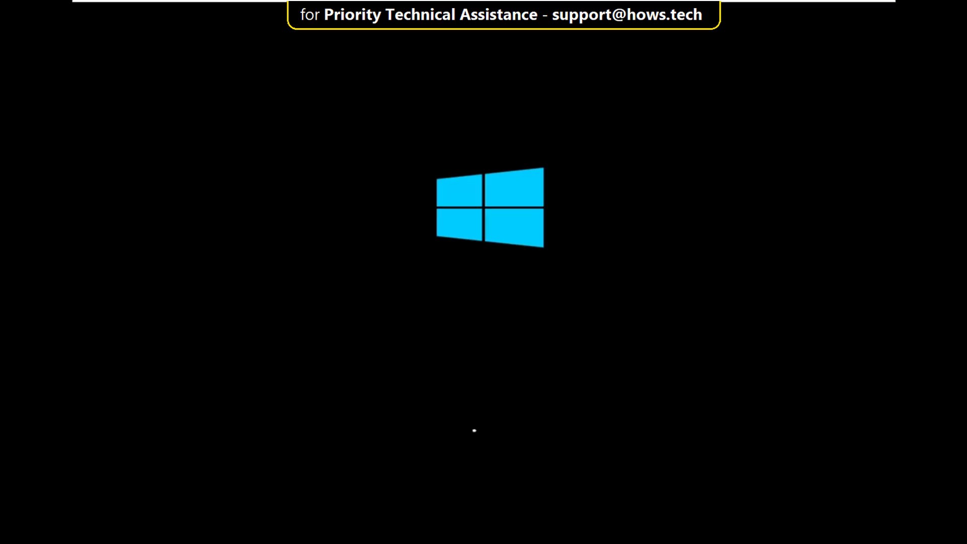